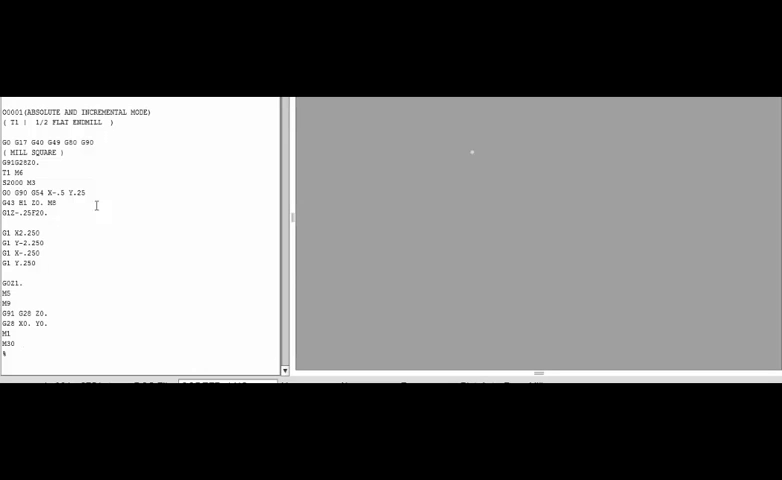
# Run the simulation to plot the full 2x2 inch square toolpath in green.
pyautogui.doubleClick(18, 172)
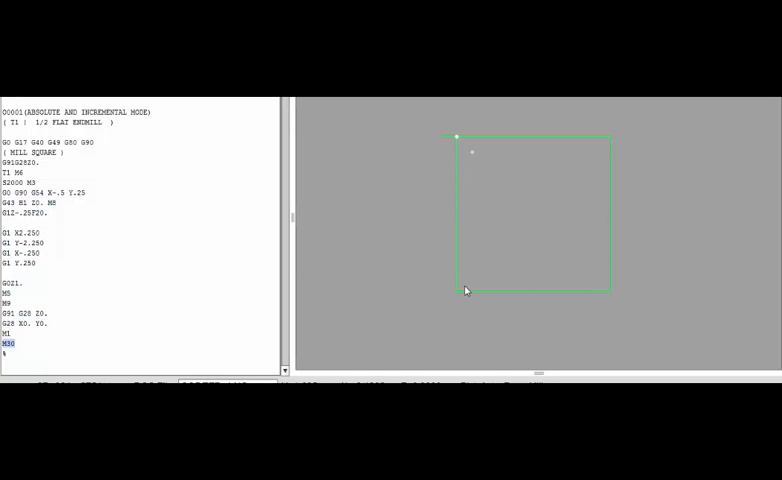
pyautogui.moveTo(478, 157)
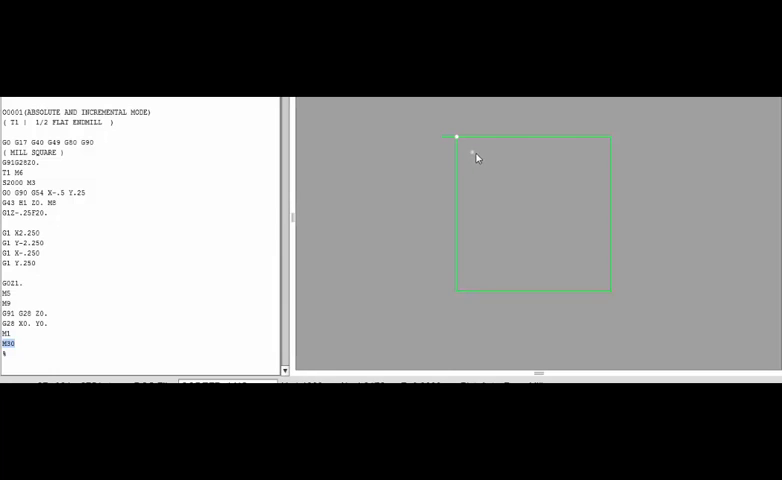
pyautogui.moveTo(604, 217)
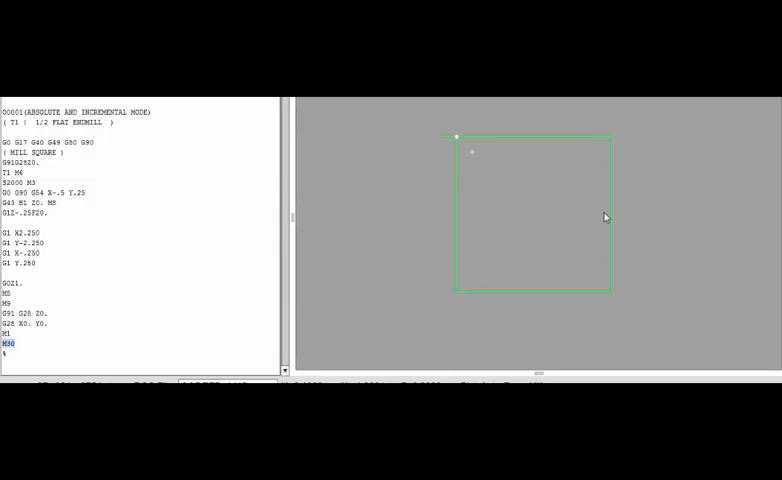
pyautogui.moveTo(459, 139)
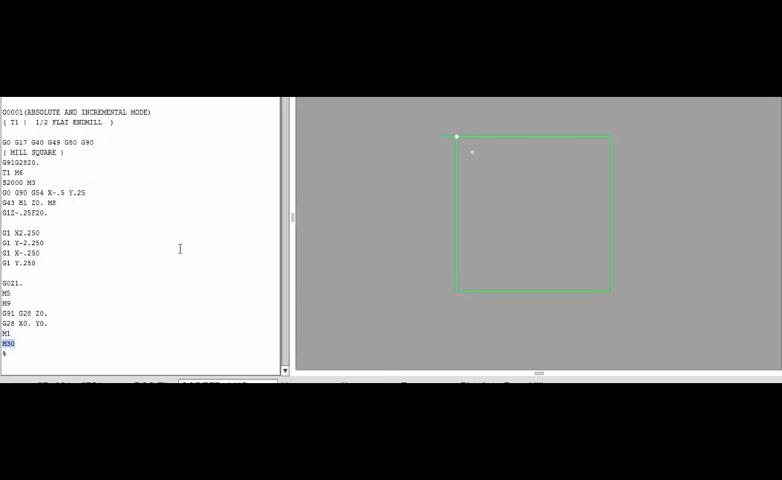
pyautogui.moveTo(474, 157)
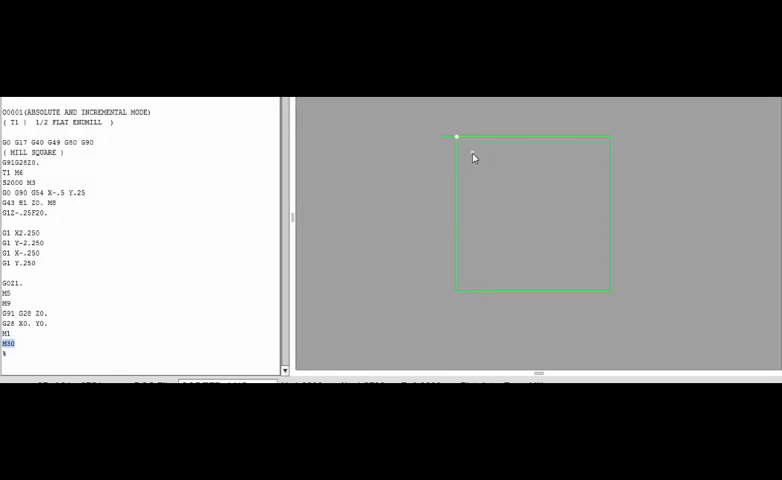
pyautogui.moveTo(604, 140)
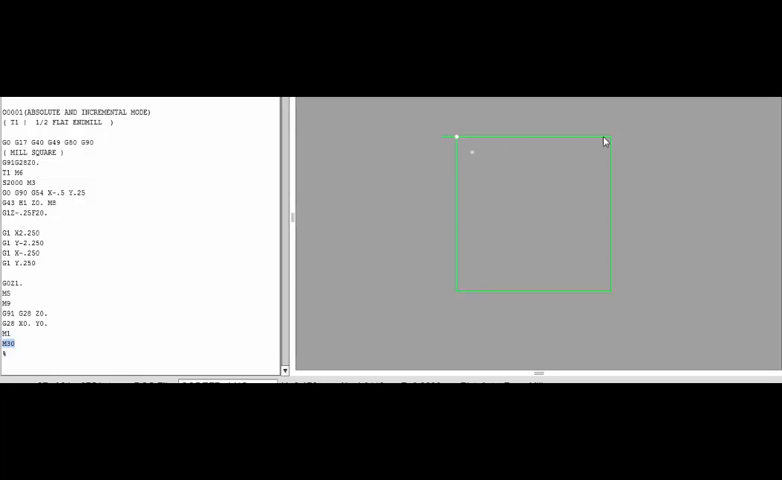
pyautogui.moveTo(465, 153)
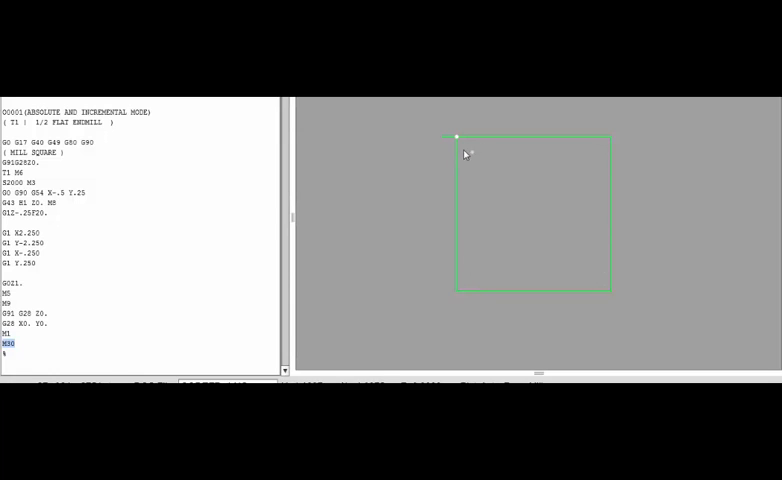
pyautogui.moveTo(477, 157)
pyautogui.write('1')
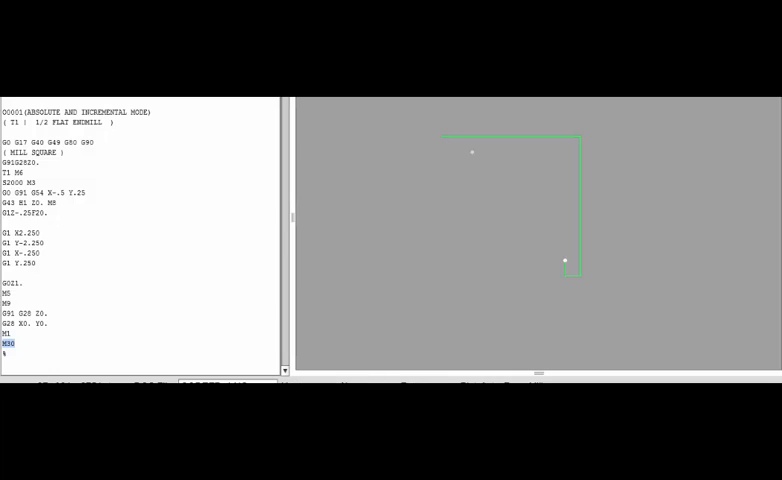
pyautogui.moveTo(446, 143)
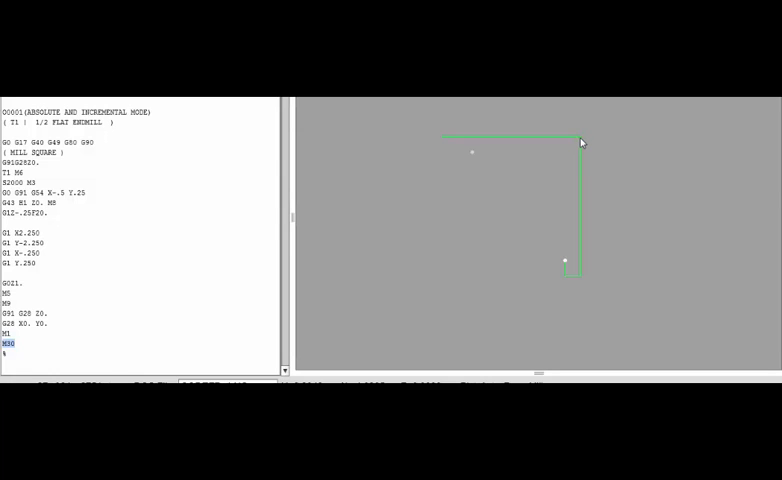
pyautogui.moveTo(593, 140)
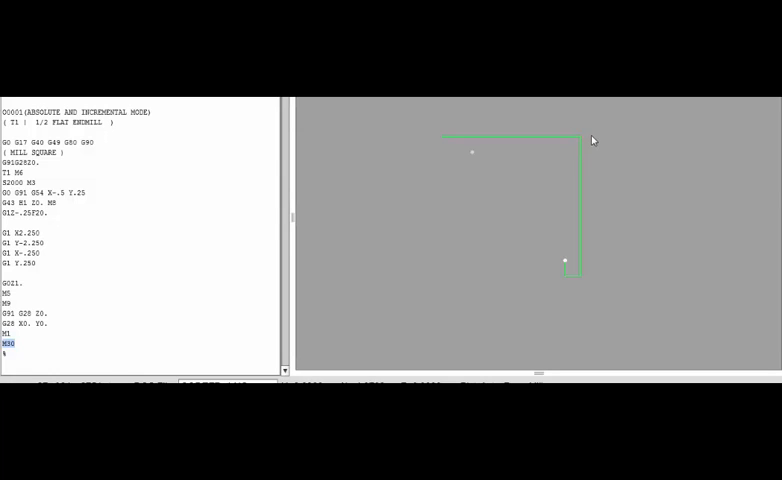
pyautogui.moveTo(583, 144)
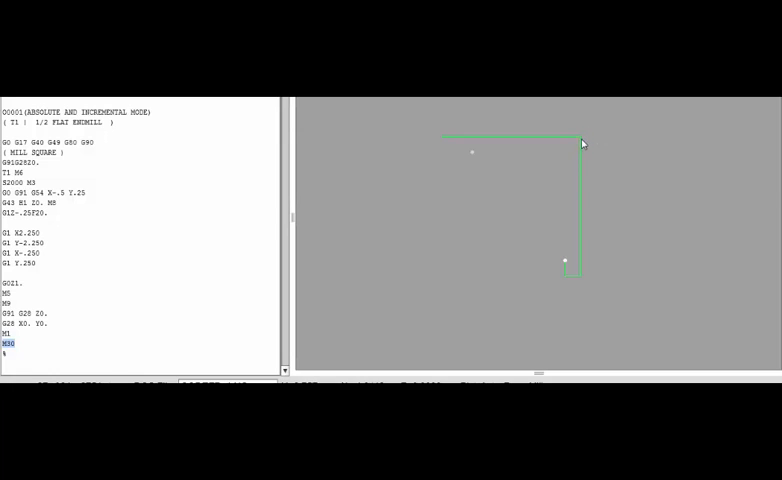
pyautogui.moveTo(583, 142)
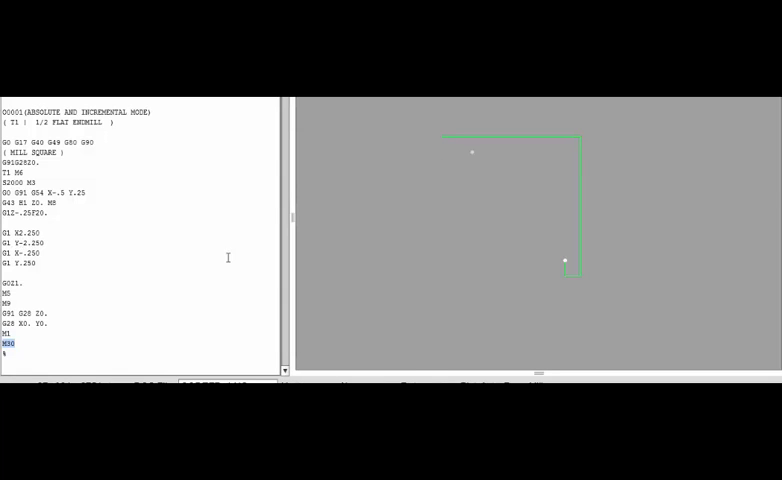
pyautogui.moveTo(478, 147)
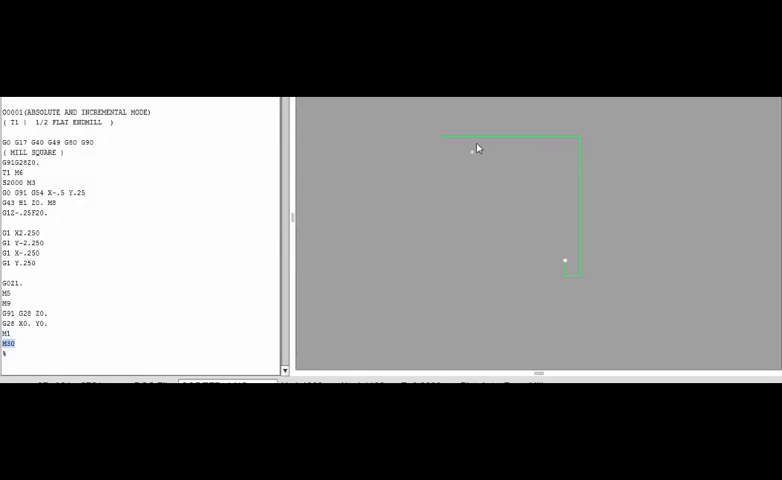
pyautogui.moveTo(580, 143)
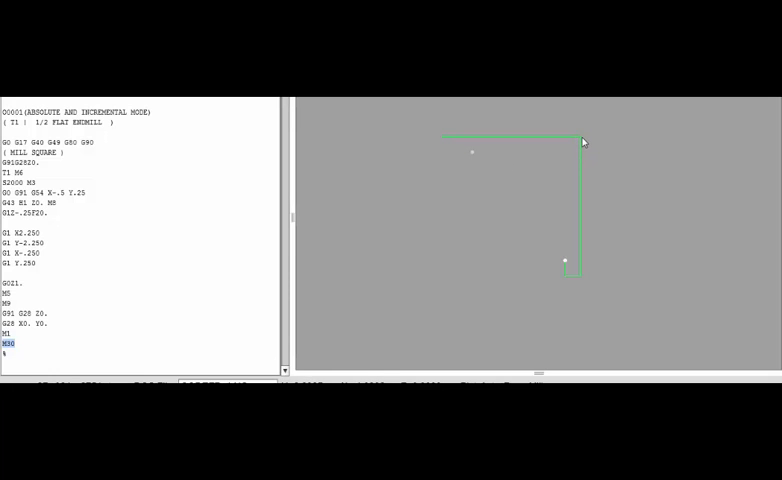
pyautogui.moveTo(584, 281)
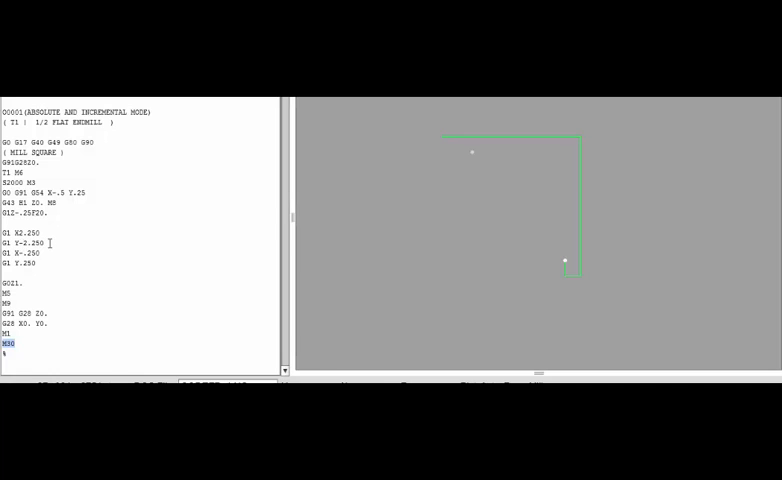
pyautogui.moveTo(568, 279)
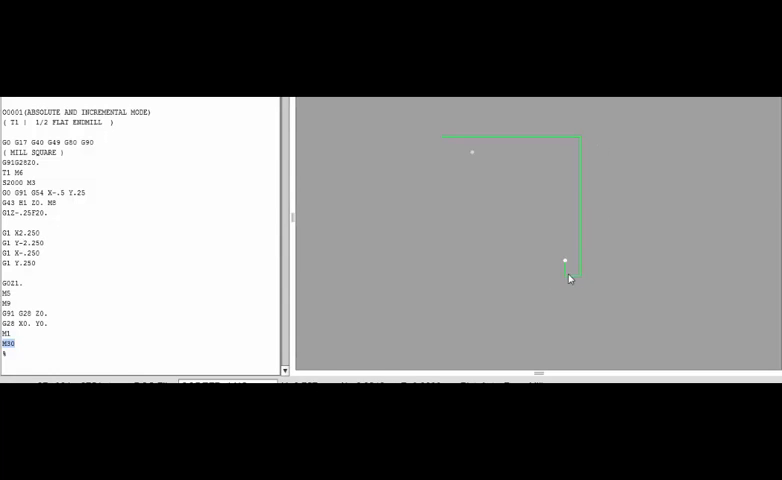
pyautogui.moveTo(339, 282)
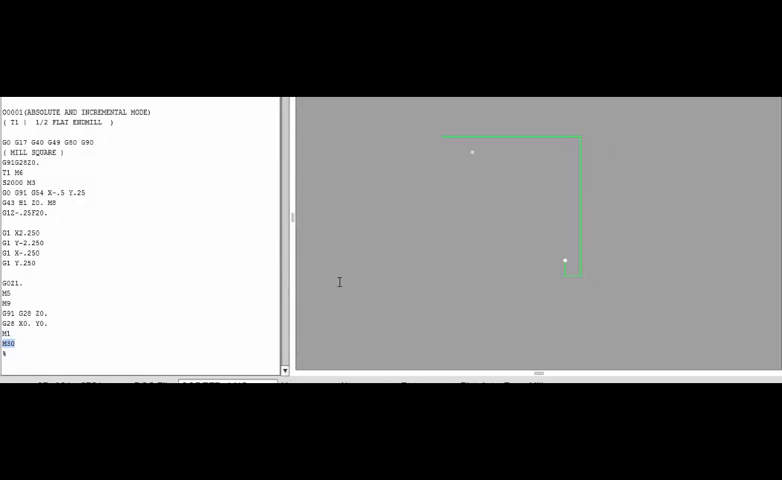
pyautogui.moveTo(586, 281)
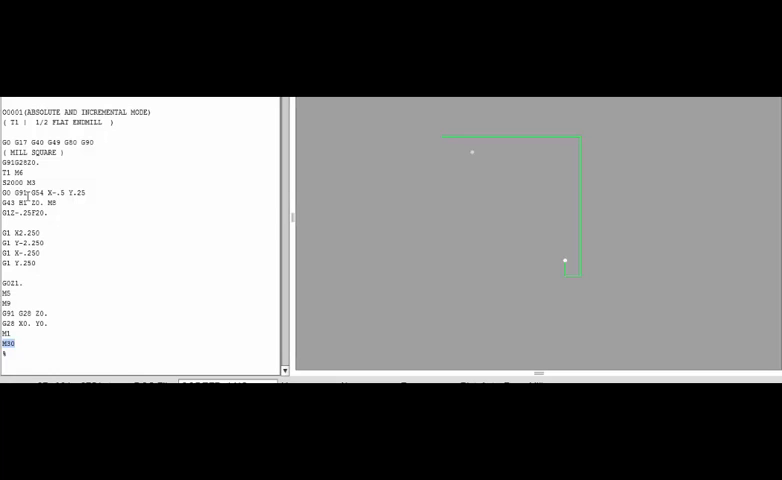
pyautogui.moveTo(87, 272)
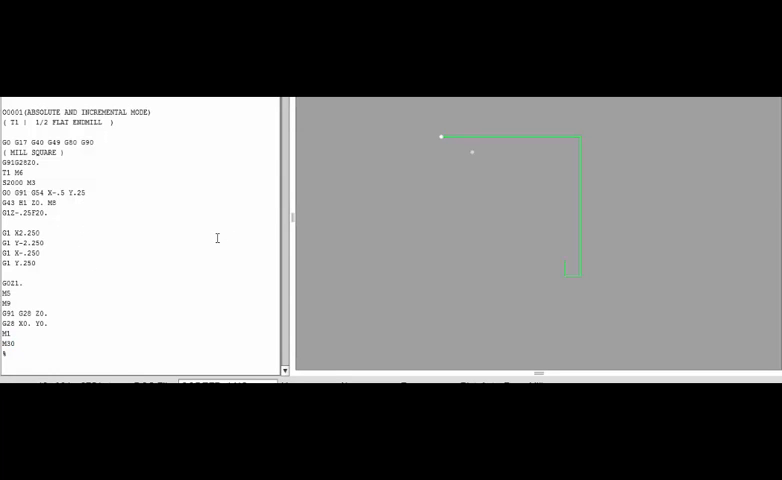
pyautogui.moveTo(118, 212)
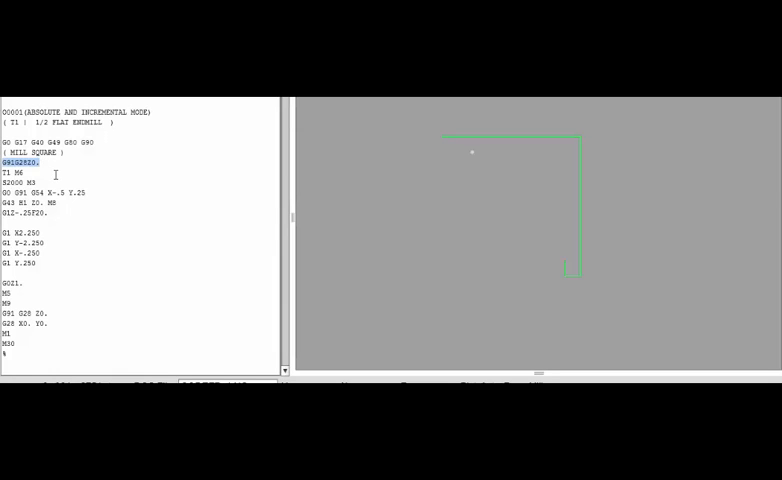
pyautogui.moveTo(50, 174)
pyautogui.write('0')
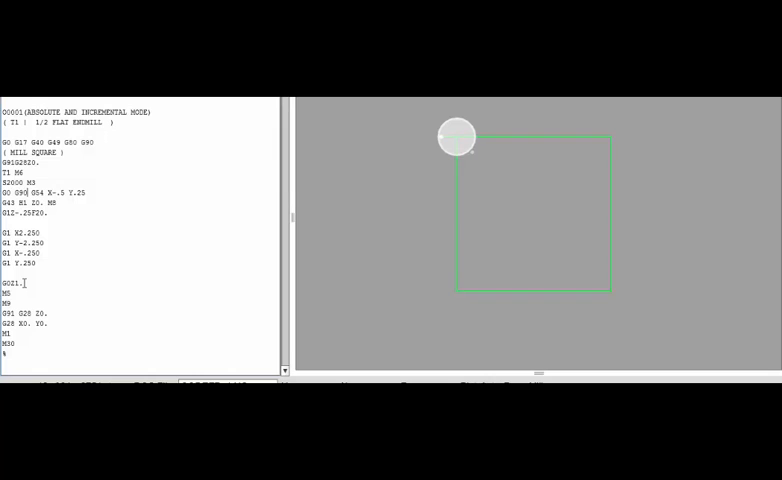
pyautogui.click(8, 293)
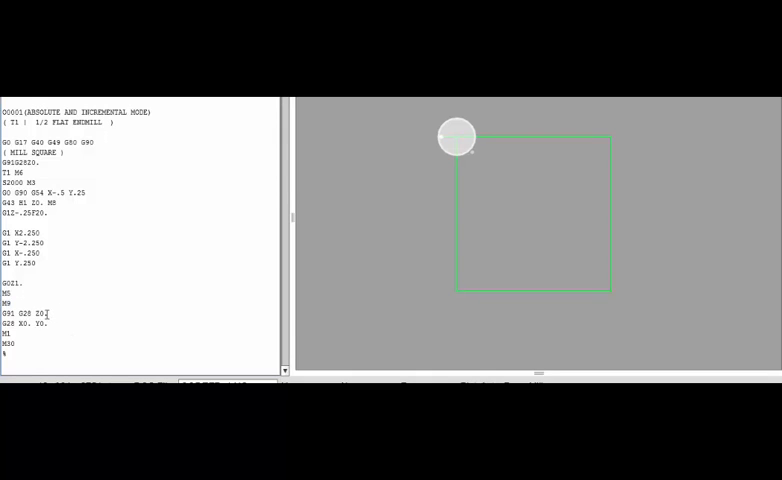
pyautogui.doubleClick(27, 313)
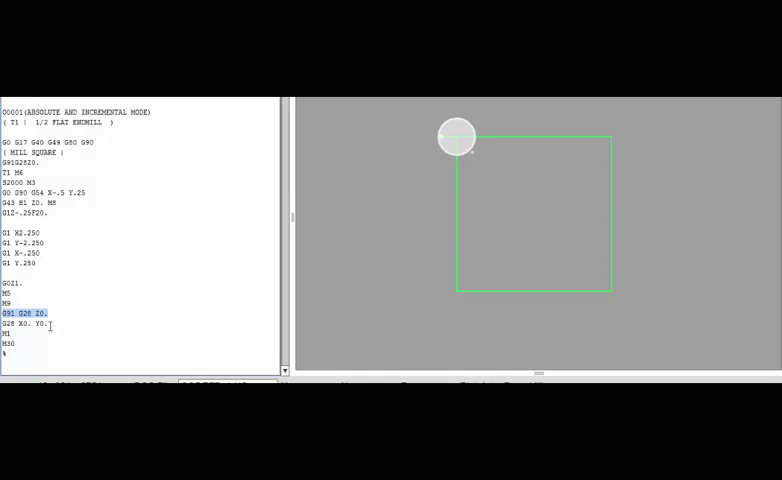
pyautogui.click(30, 323)
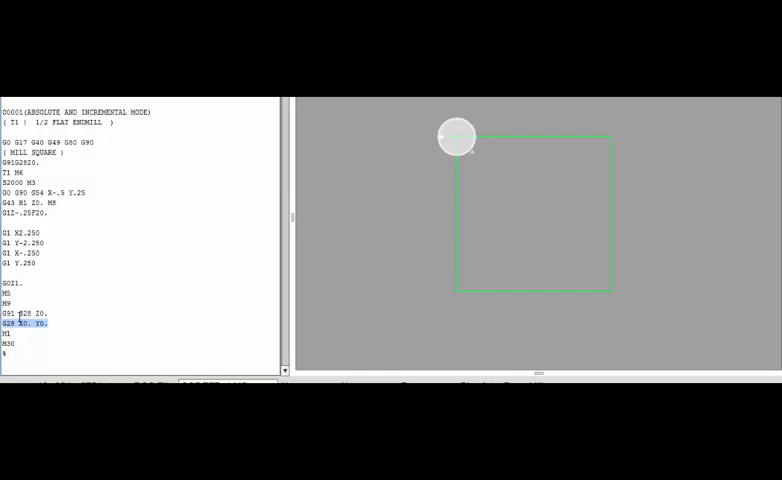
pyautogui.click(12, 313)
pyautogui.write('G90')
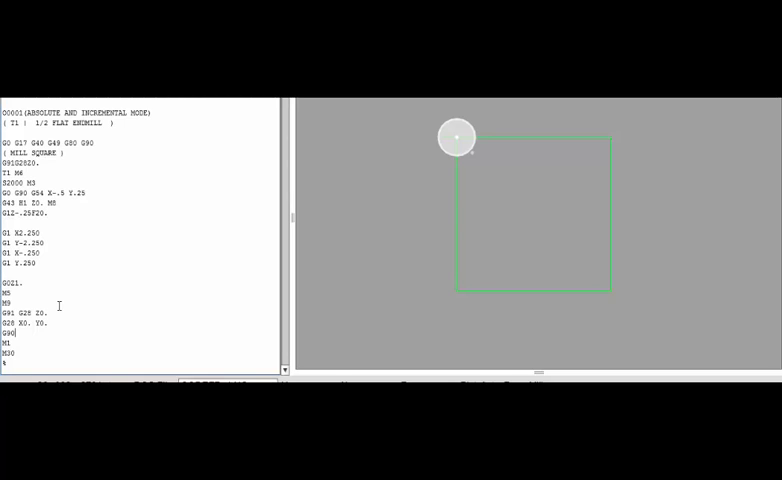
pyautogui.moveTo(368, 249)
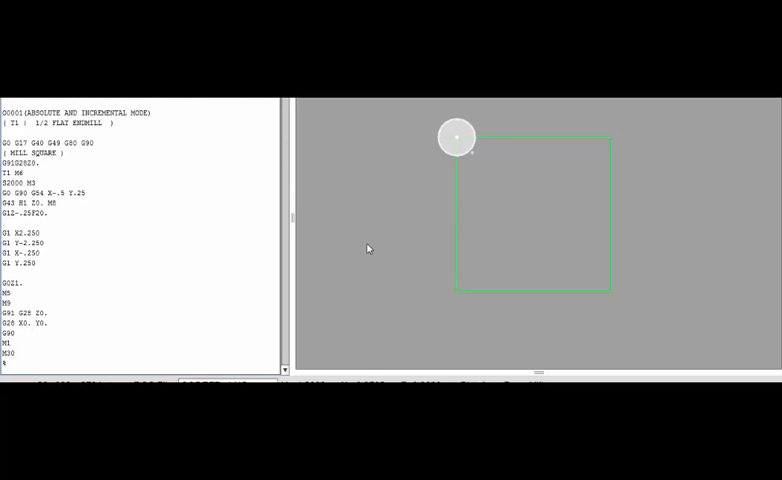
pyautogui.moveTo(473, 157)
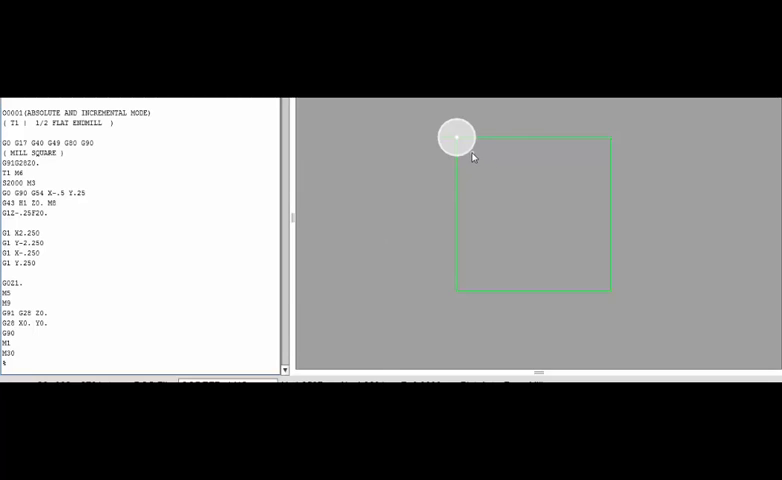
pyautogui.moveTo(570, 190)
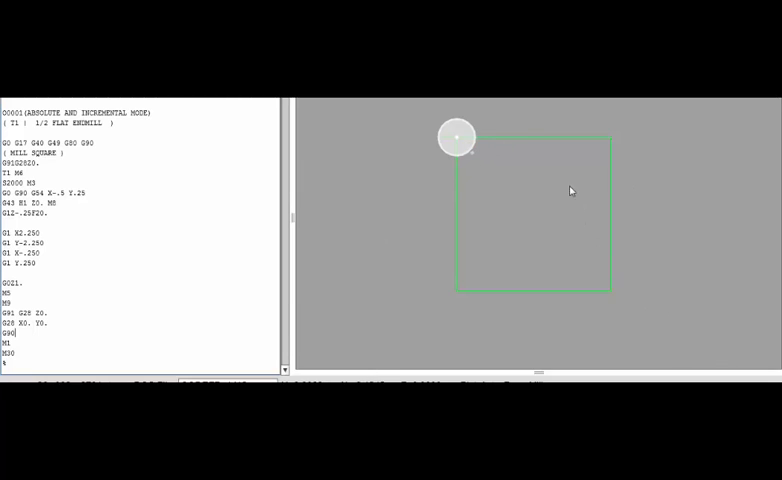
pyautogui.moveTo(475, 163)
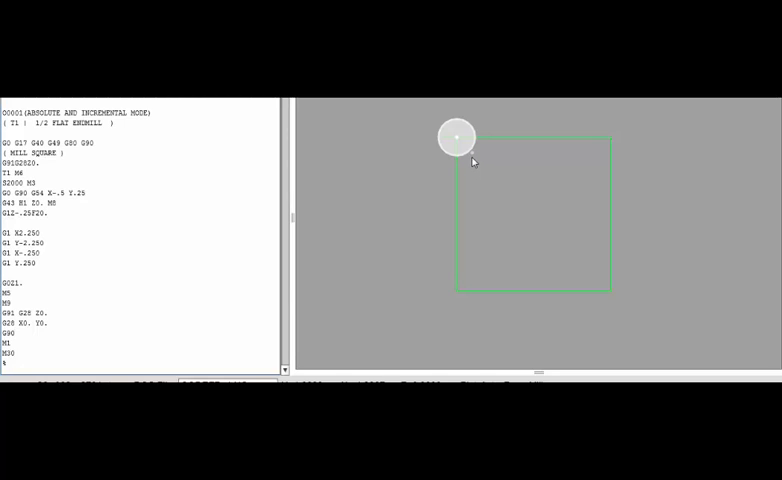
pyautogui.moveTo(507, 161)
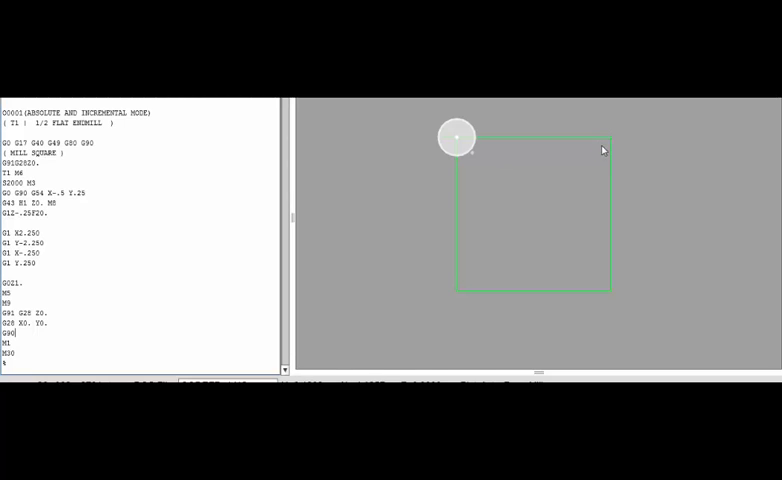
pyautogui.moveTo(609, 141)
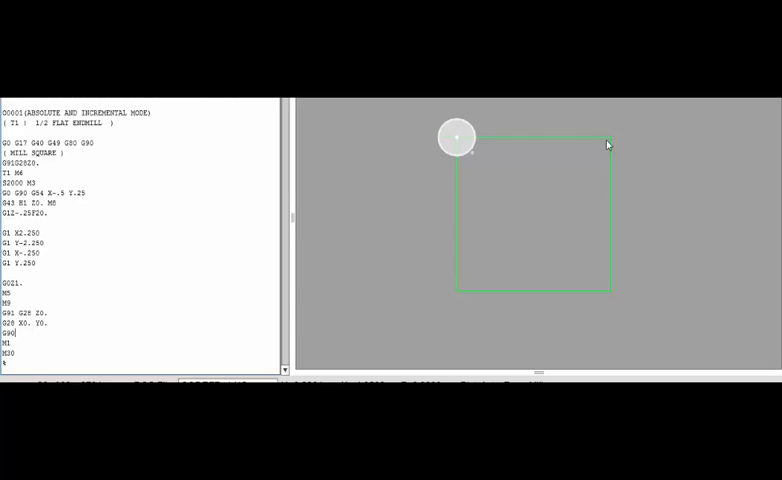
pyautogui.moveTo(620, 272)
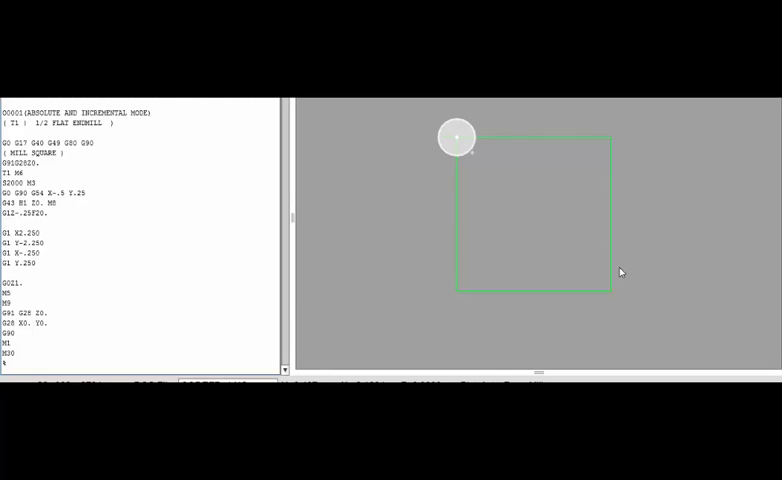
pyautogui.moveTo(548, 216)
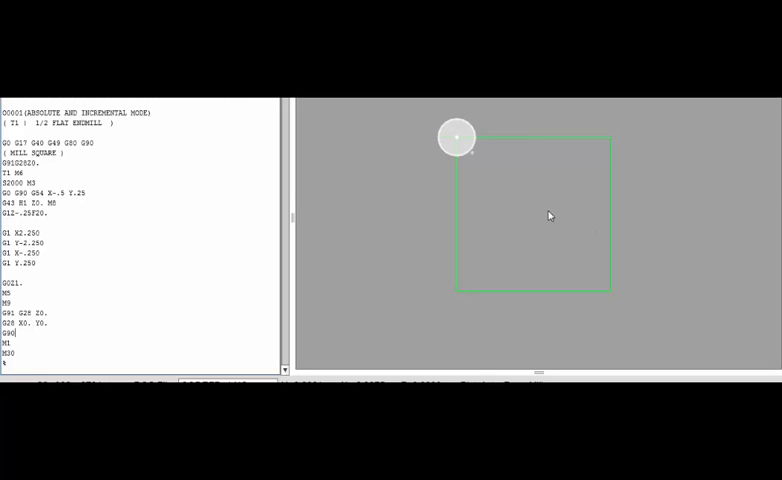